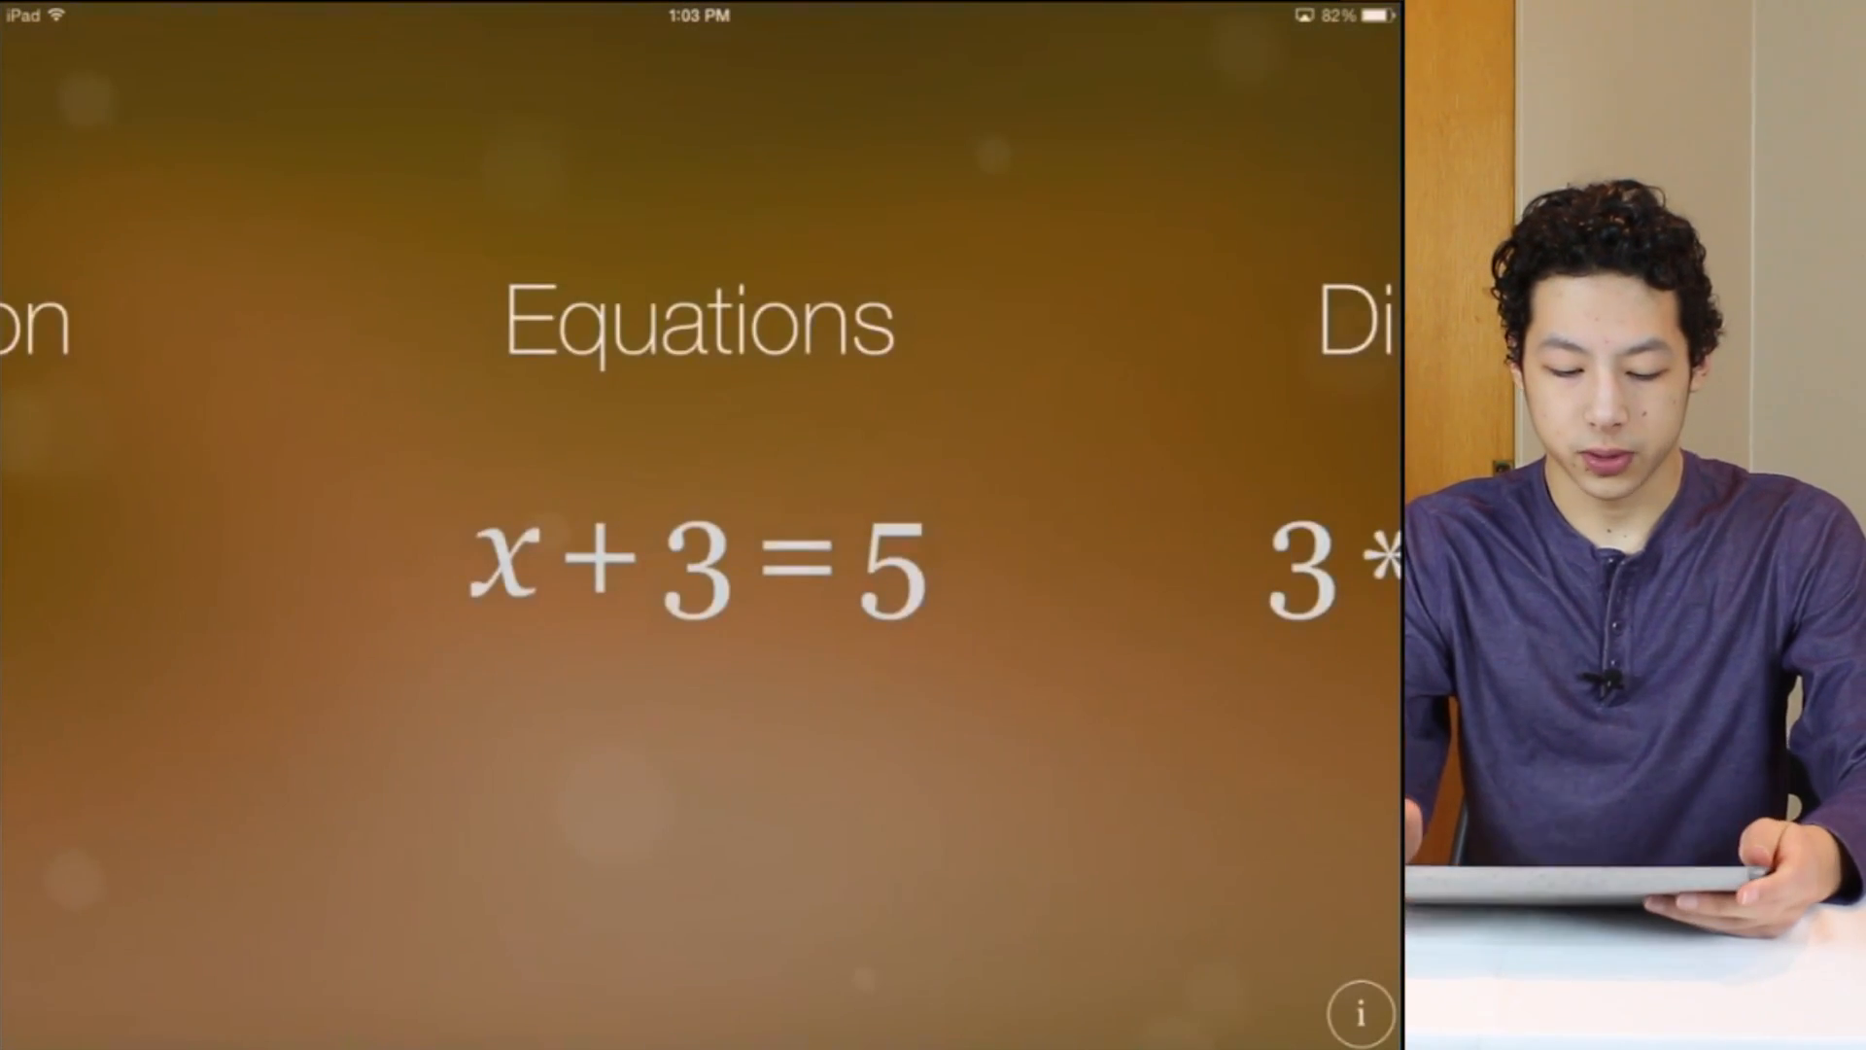
Swipe the topic carousel past Equations toward a simplify topic.
{"action": "scroll", "scroll_direction": "left", "scroll_amount": 3}
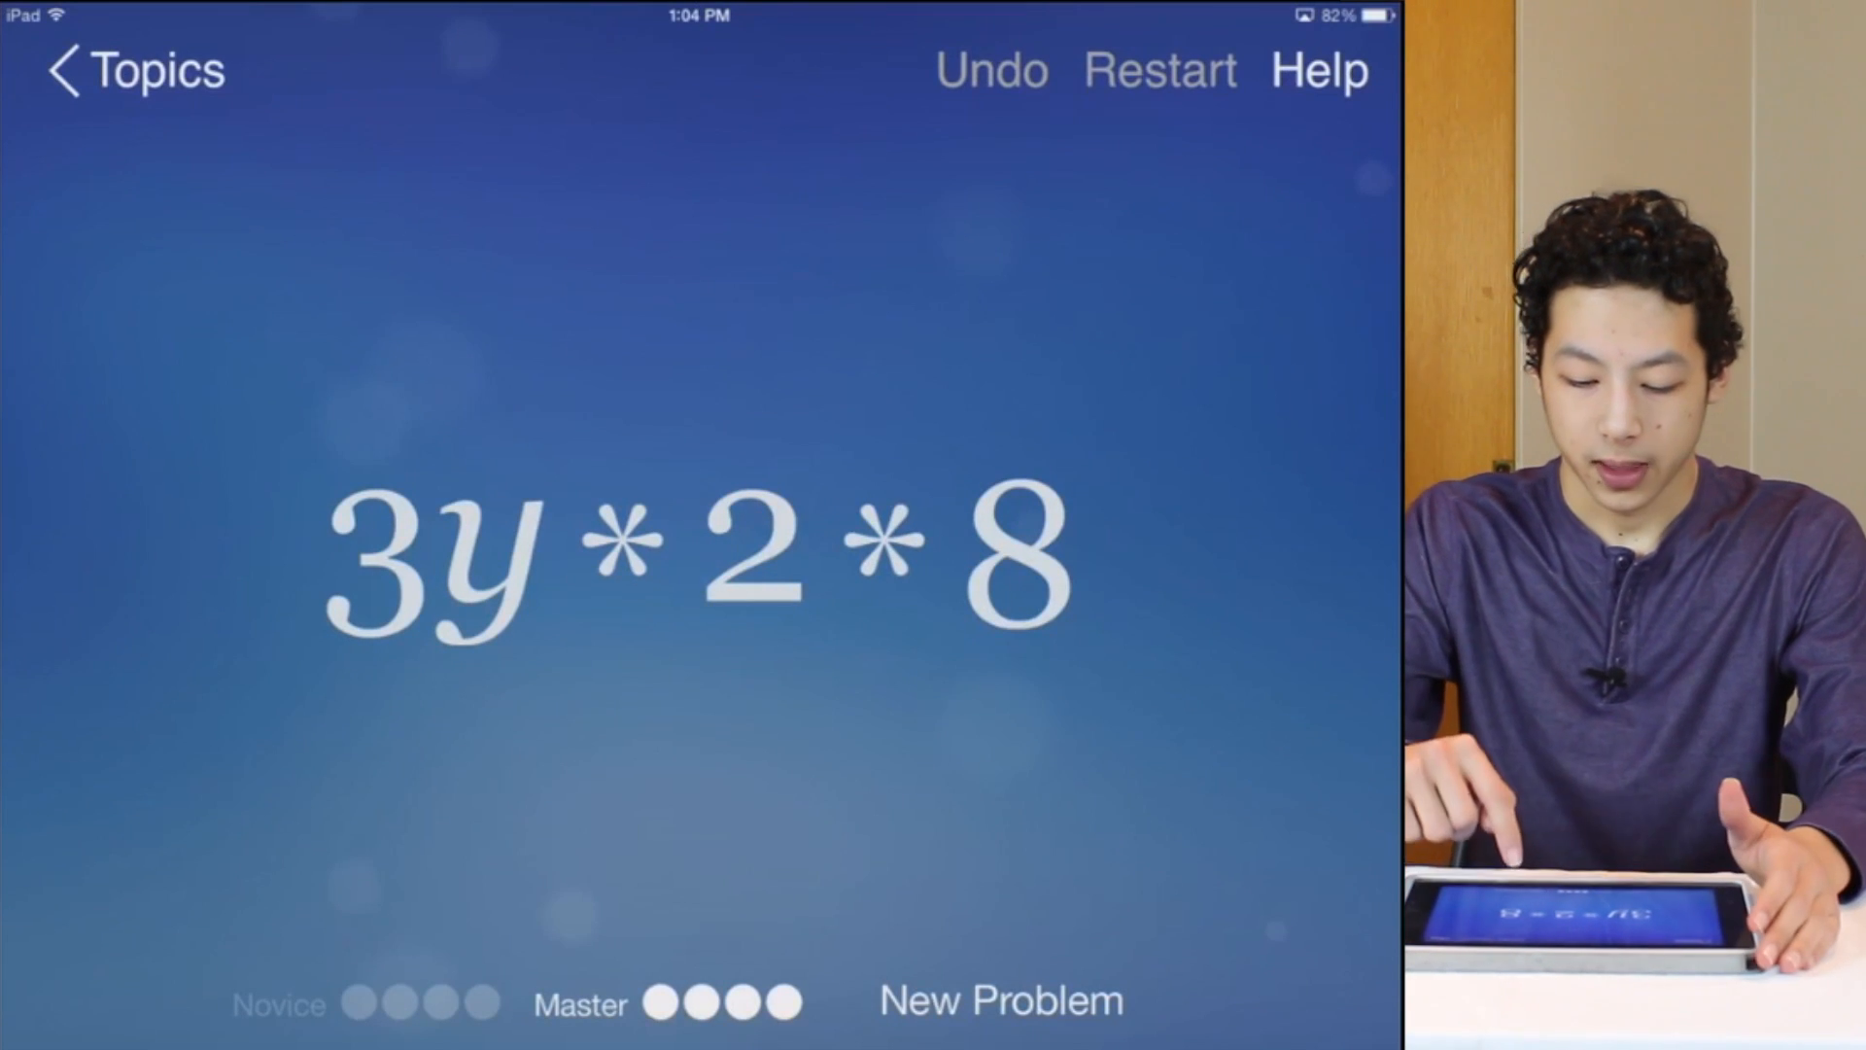
Combine the numeric factors 2 and 8 in 3y*2*8 into 16.
{"action": "left_click", "coordinate": [877, 550]}
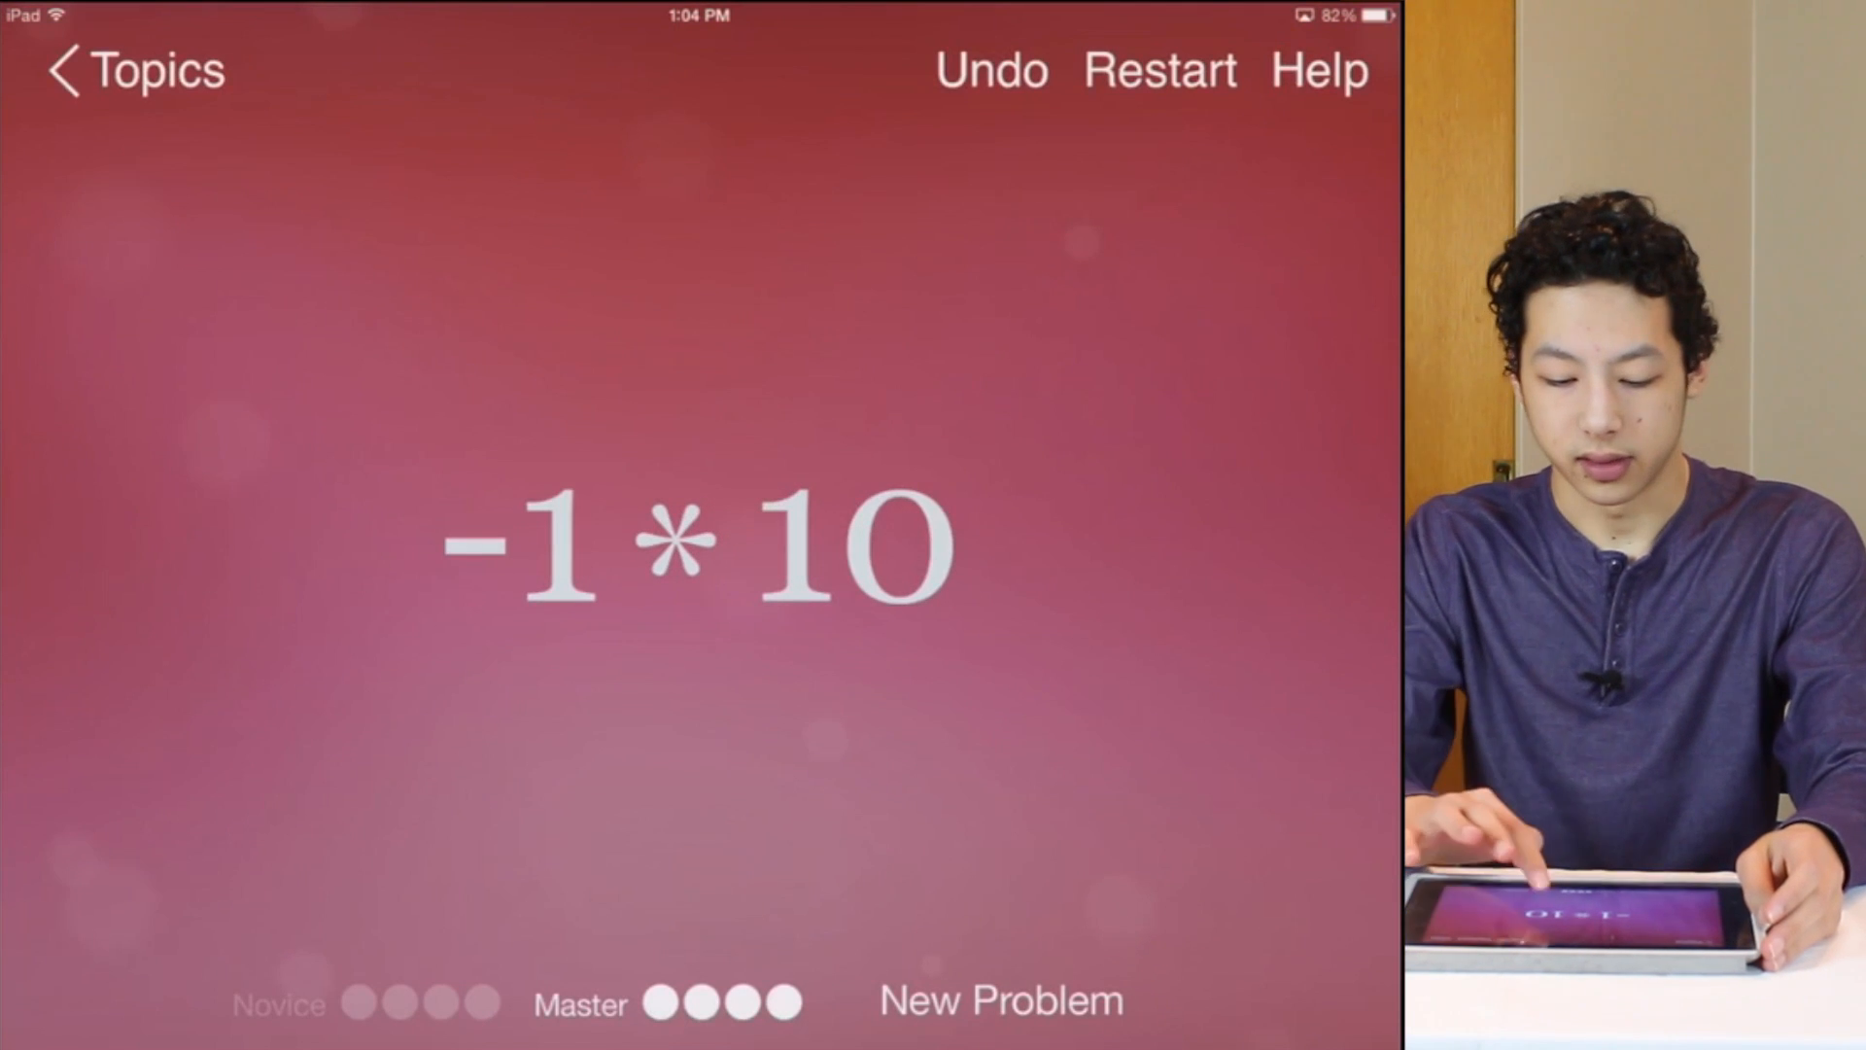
Multiply -1 and 10 into a single number -10.
{"action": "left_click", "coordinate": [834, 548]}
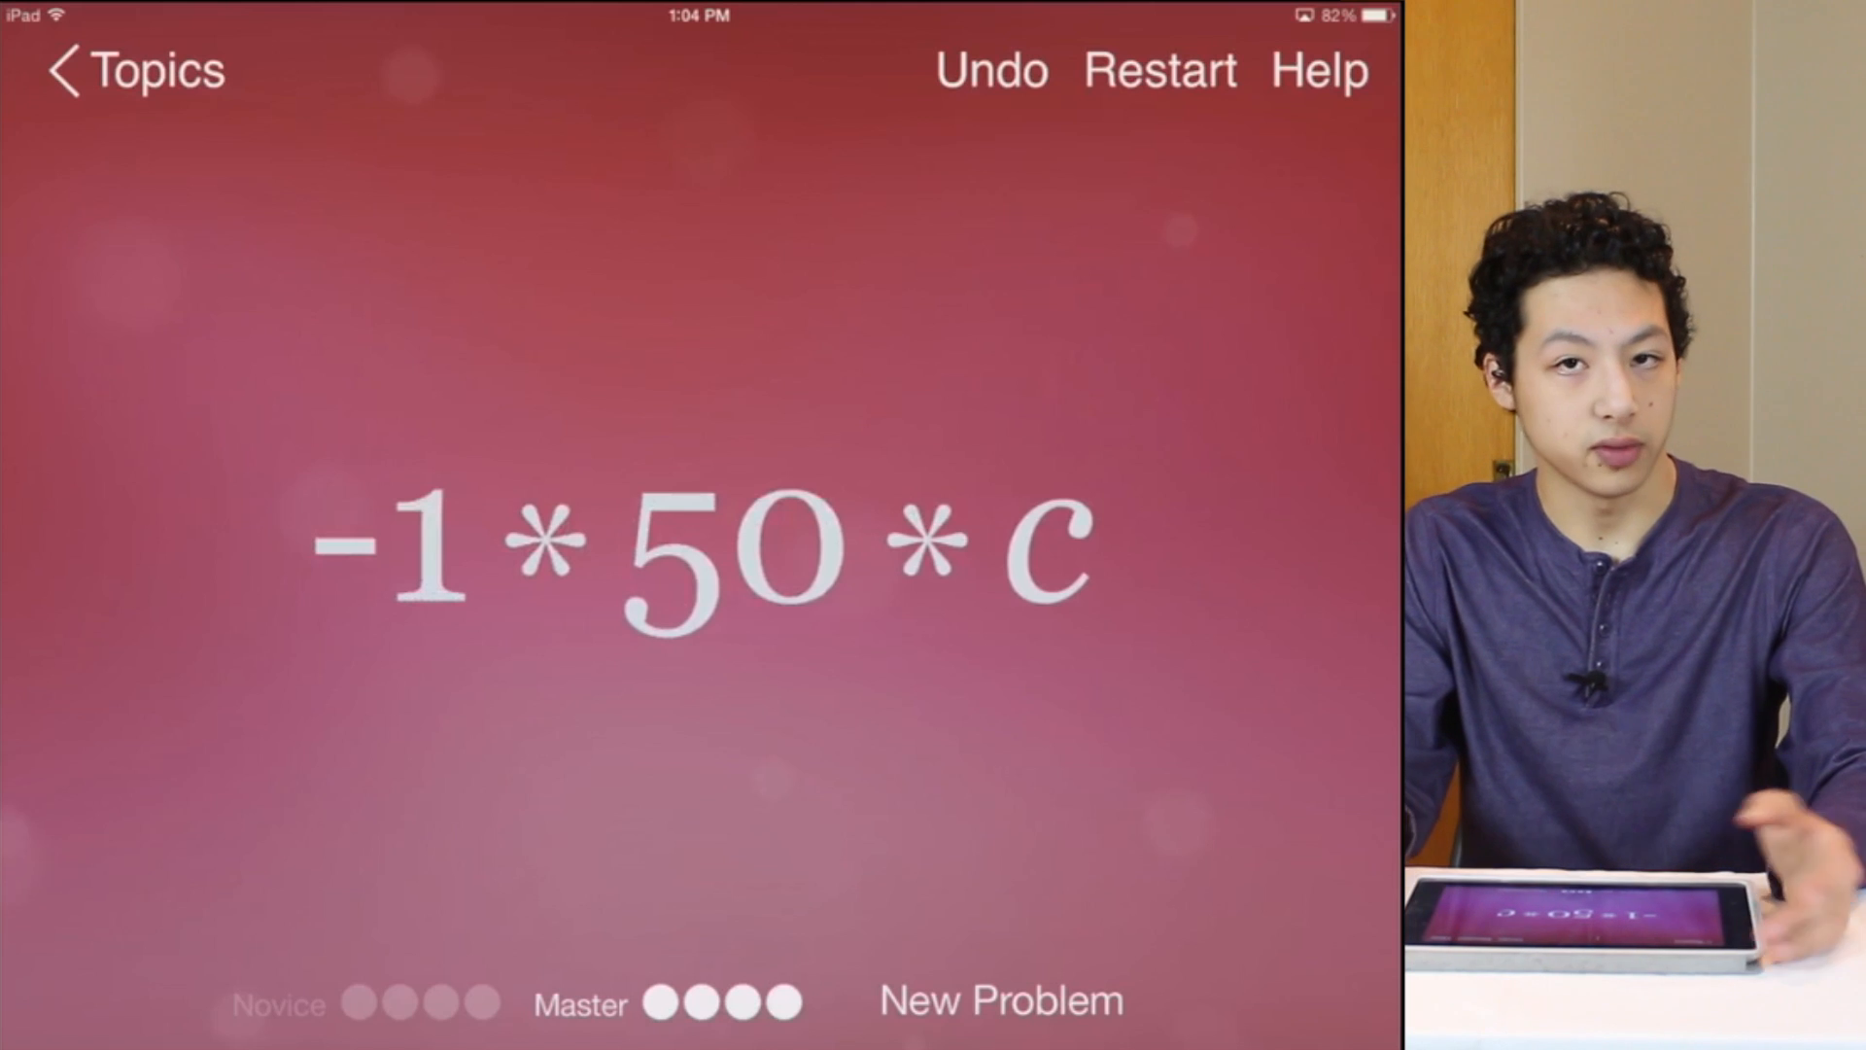
Reveal the factor pairs of 50 in -1*50*c and split it into one of them.
{"action": "left_click", "coordinate": [723, 548]}
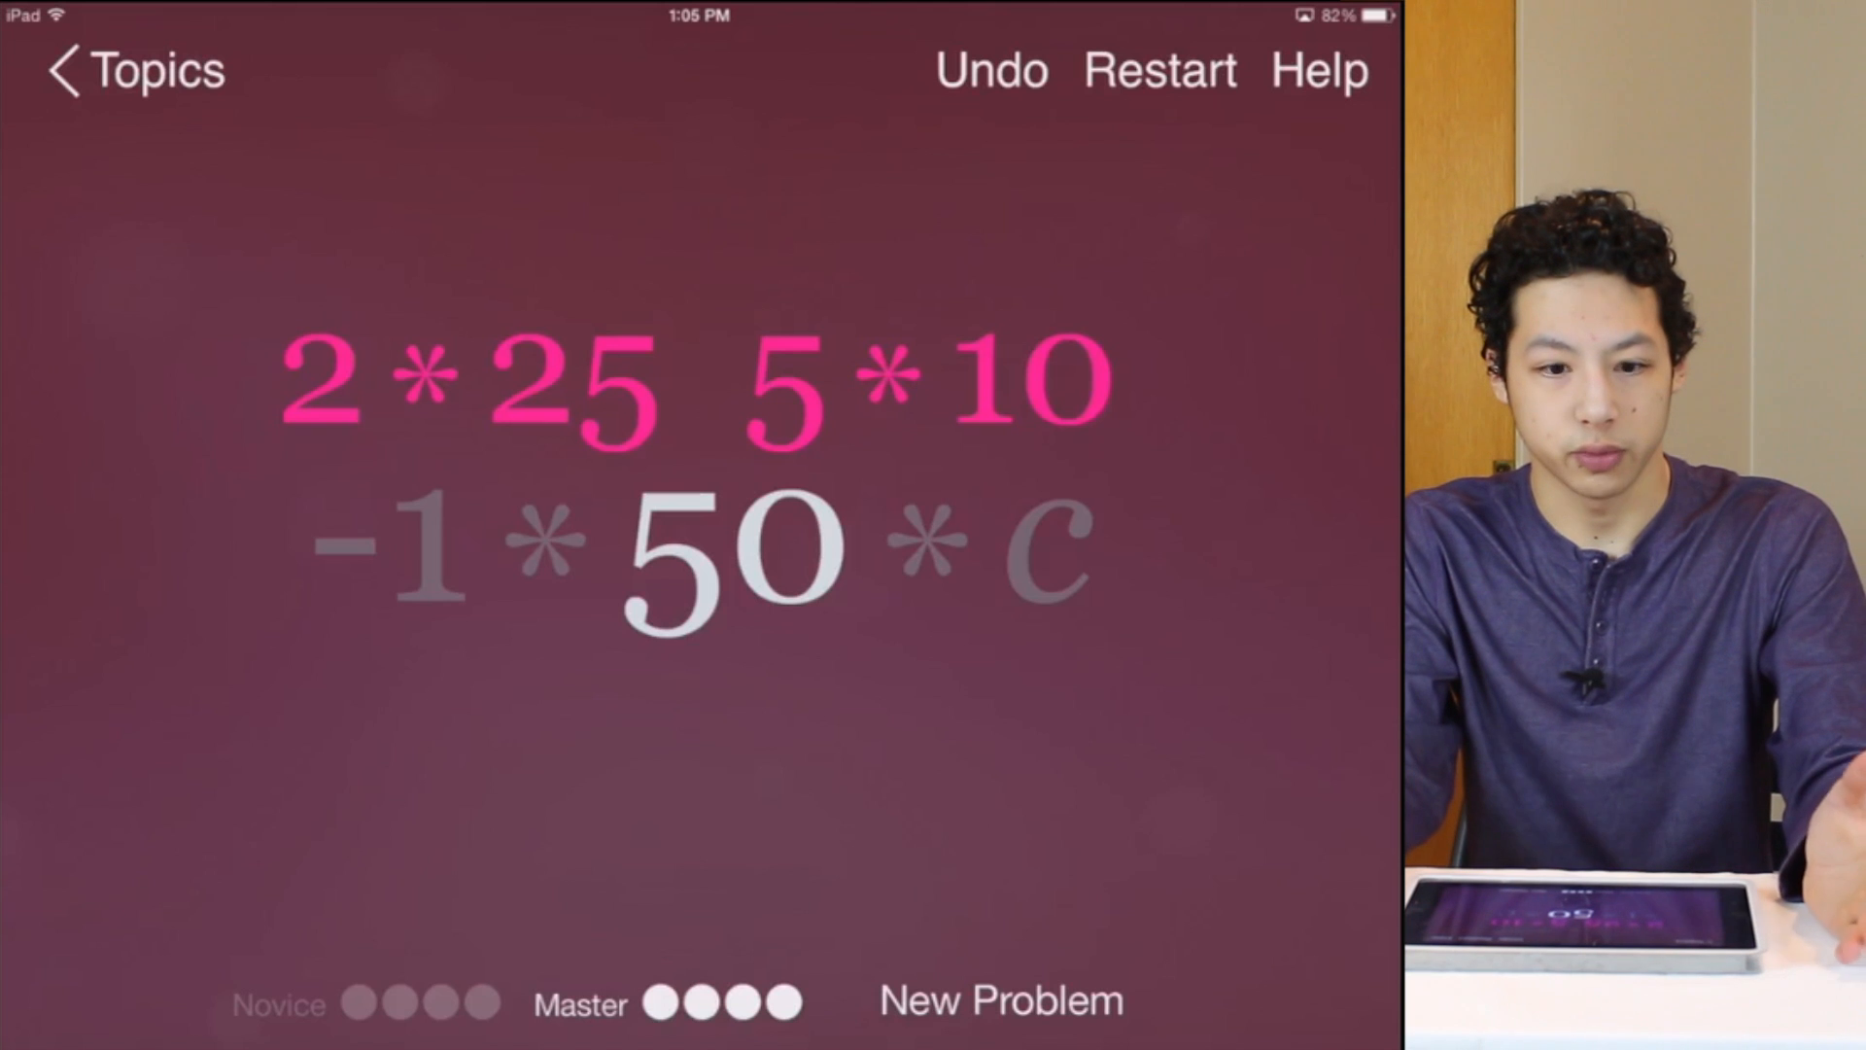
{"action": "left_click", "coordinate": [459, 381]}
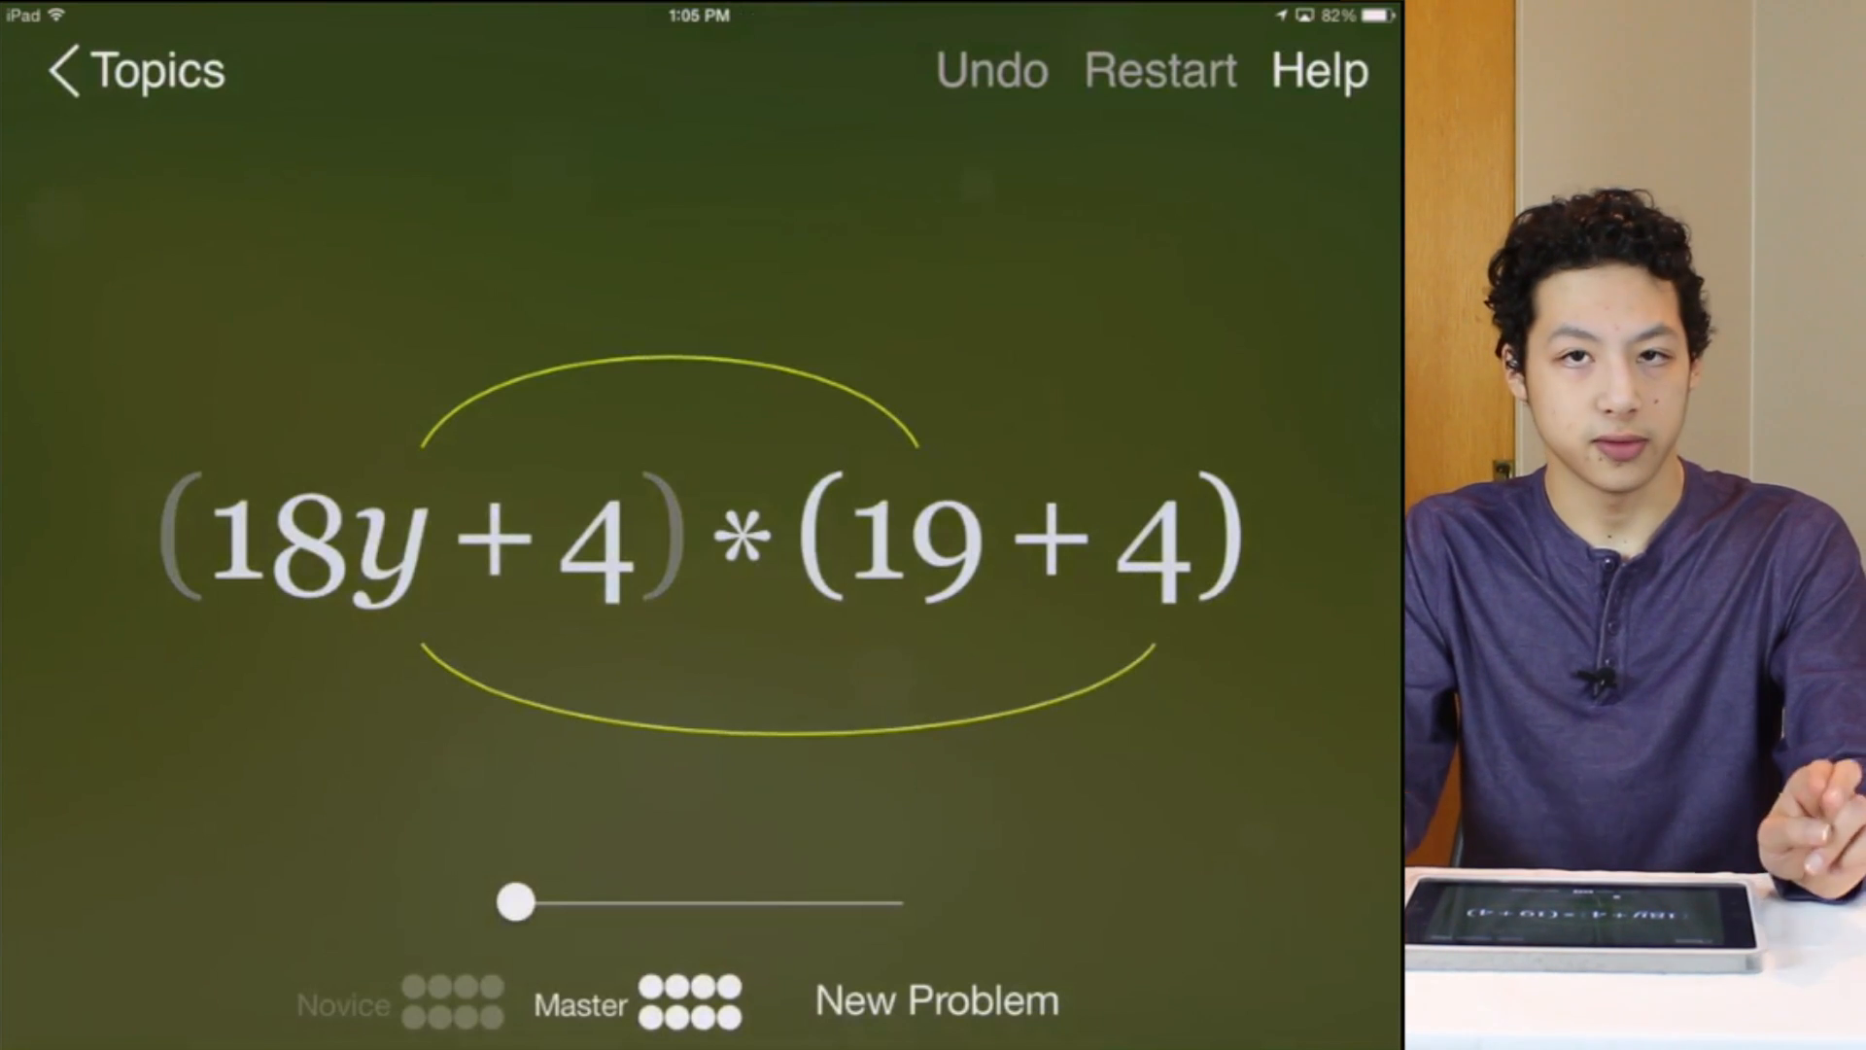
Distribute (18y+4) across the terms 19 and 4 with the slider.
{"action": "left_click_drag", "start_coordinate": [516, 903], "coordinate": [681, 902]}
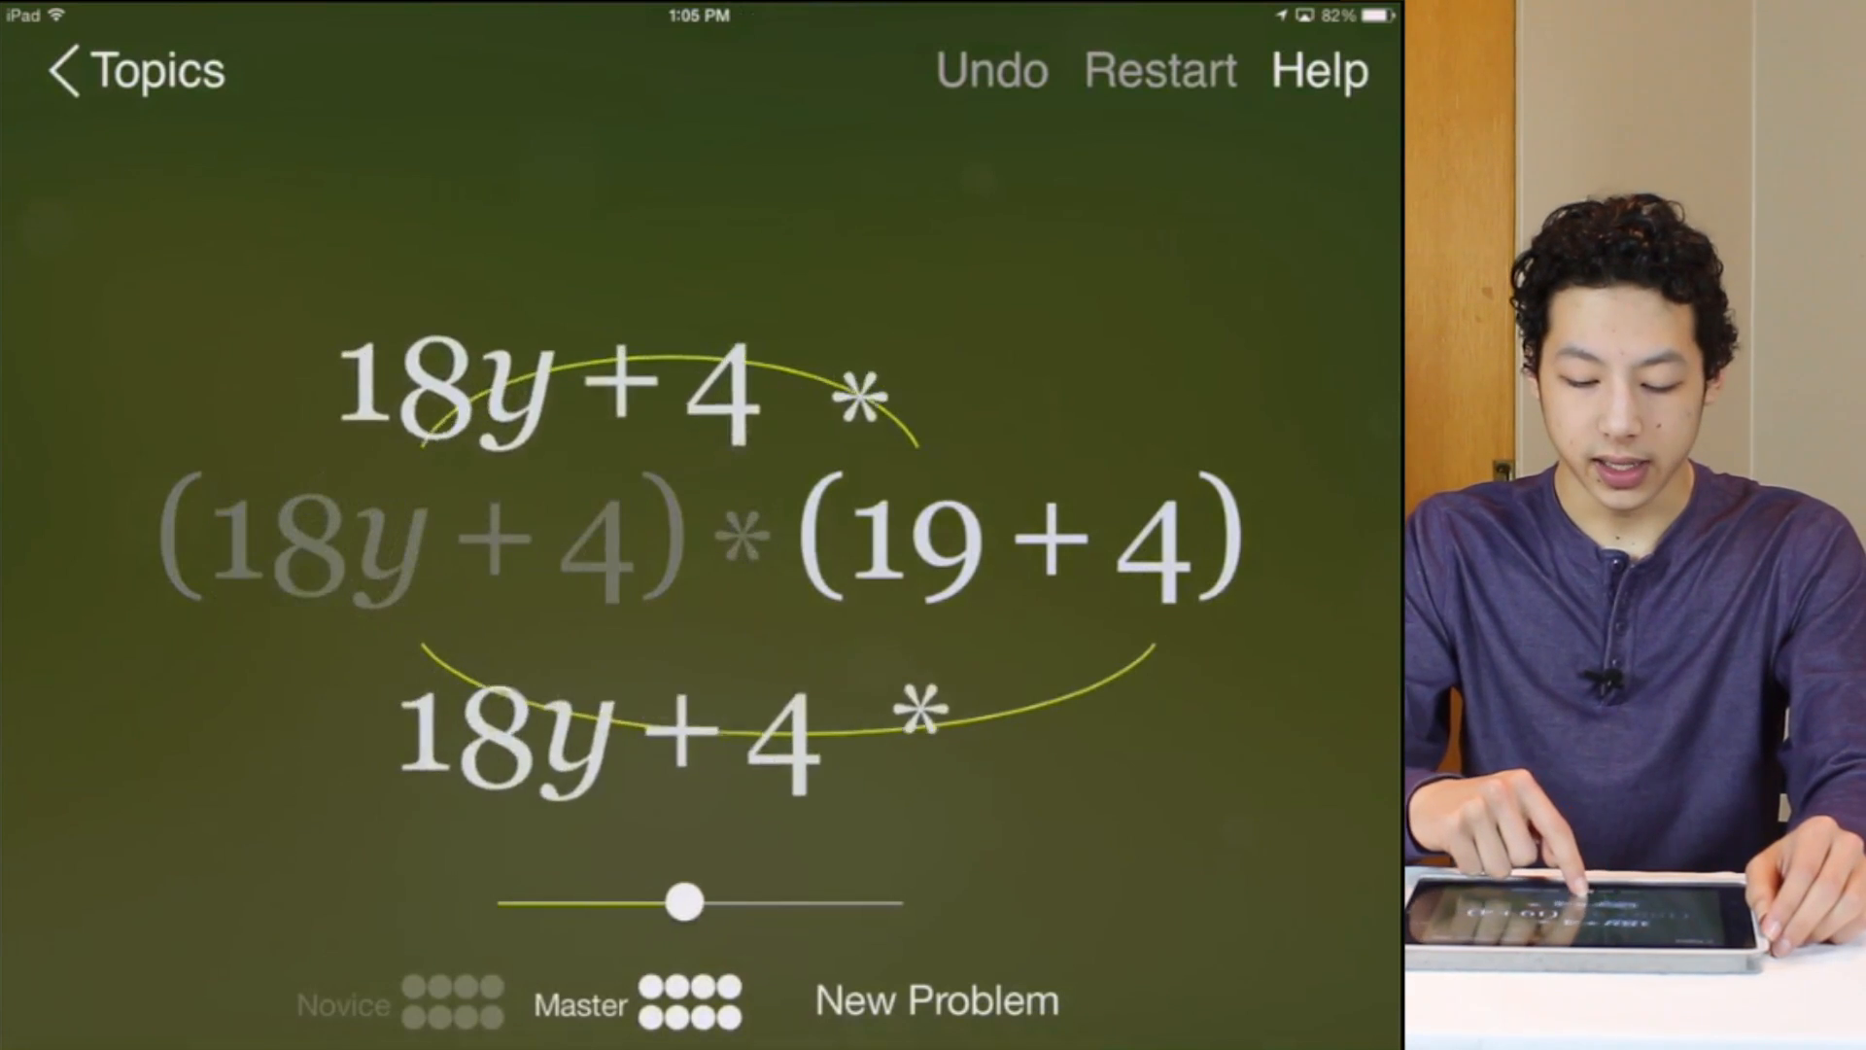